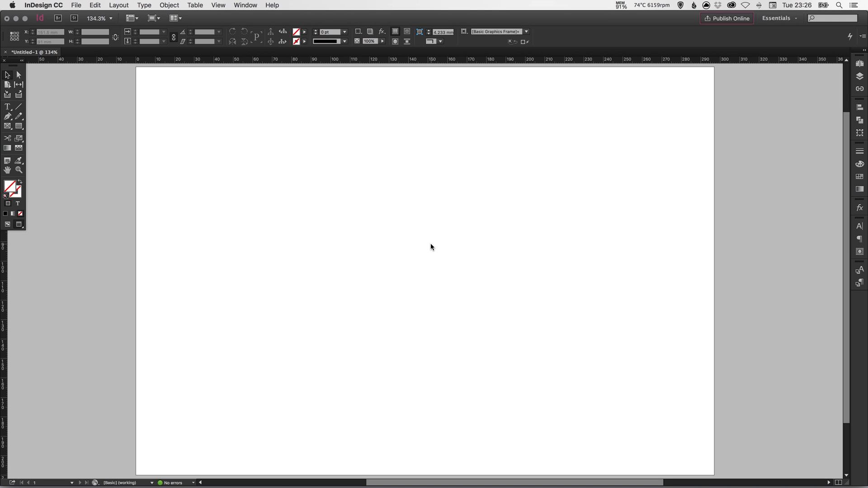
pyautogui.moveTo(423, 256)
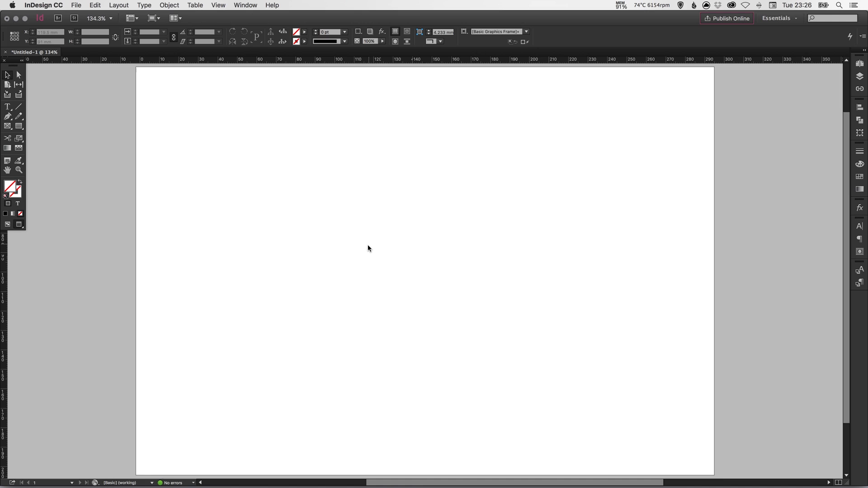
# Choose Cabin.jpeg as the image to place via File > Place
pyautogui.click(76, 5)
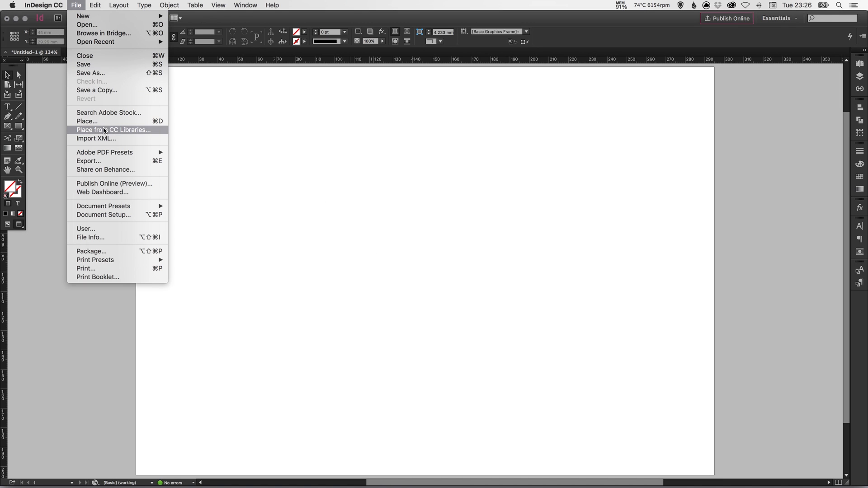
pyautogui.click(87, 121)
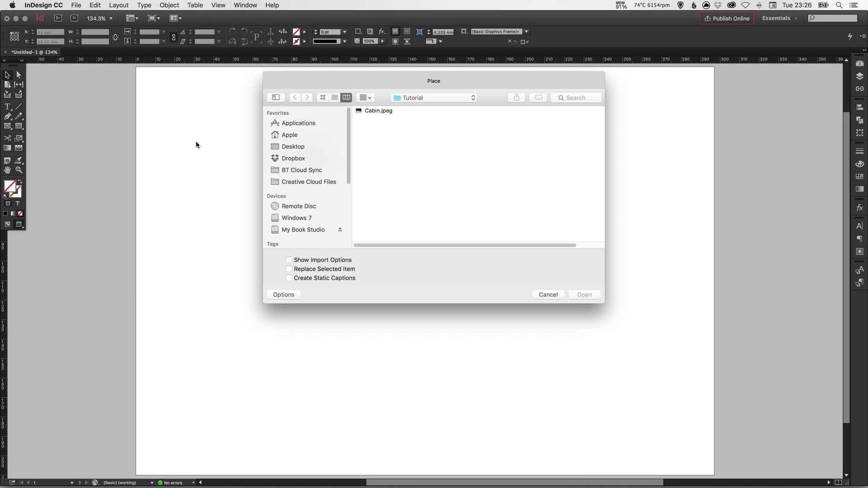
pyautogui.moveTo(375, 113)
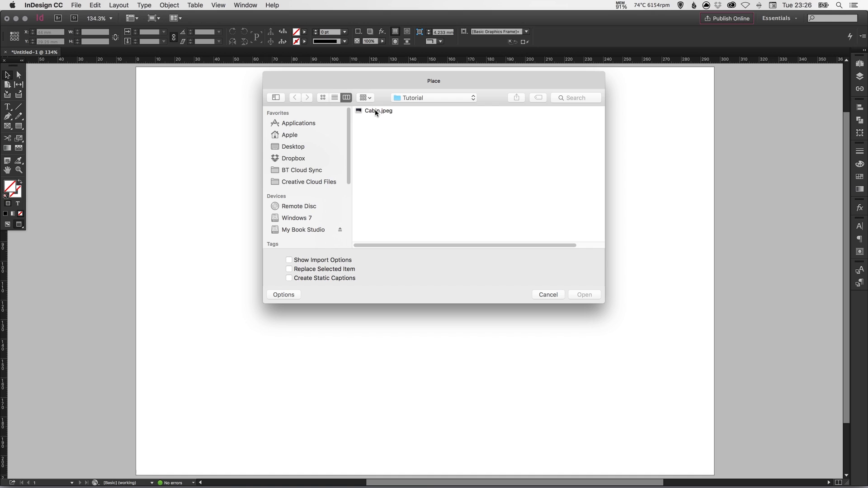
pyautogui.click(378, 110)
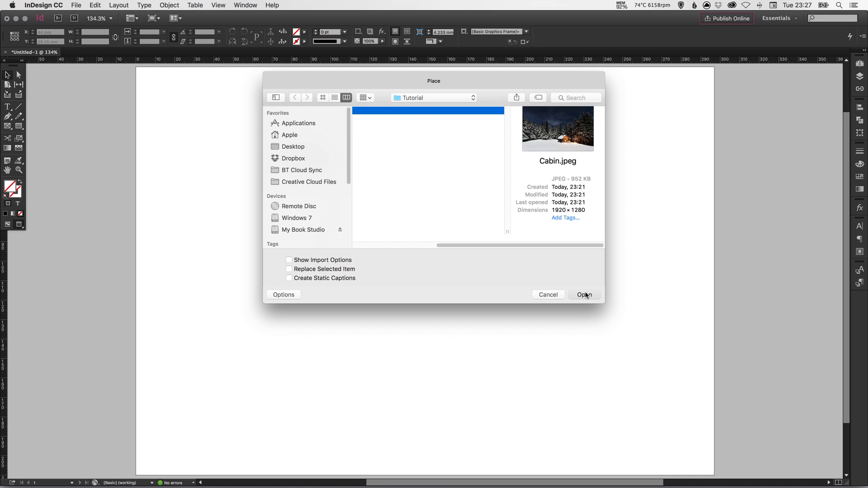
pyautogui.click(584, 295)
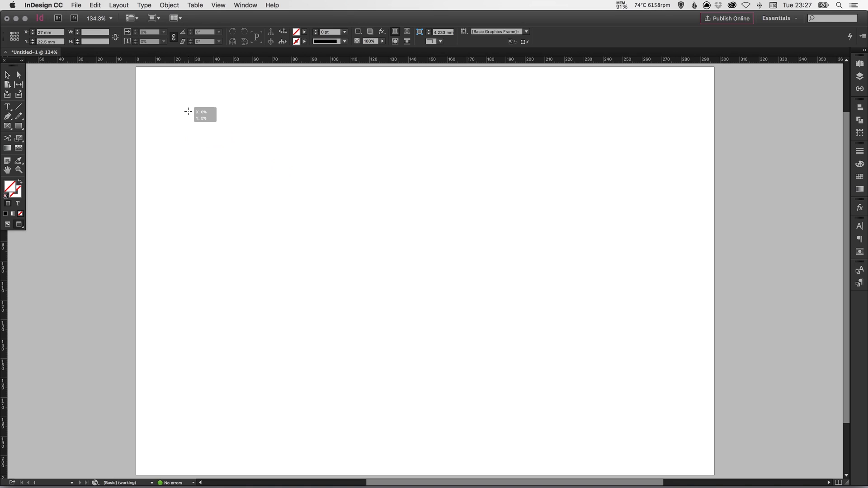
# Lay the cabin photo across the page and shift it so the cabin comes into view
pyautogui.moveTo(188, 111); pyautogui.dragTo(534, 334)
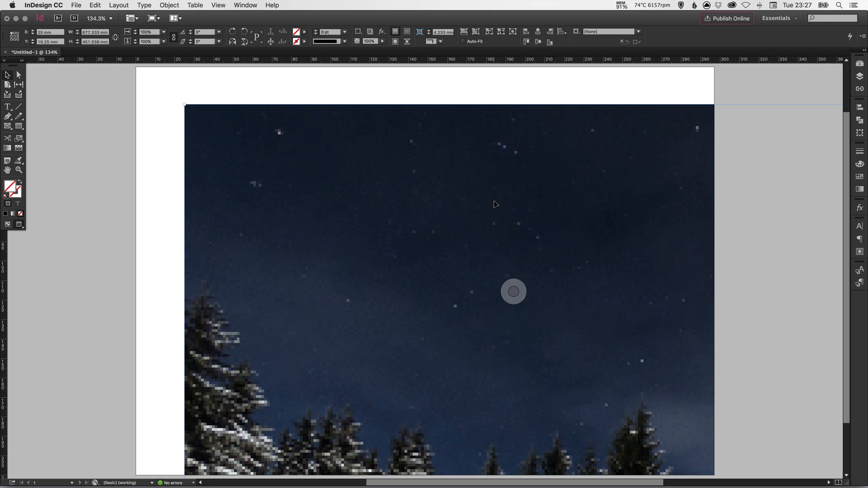
pyautogui.moveTo(514, 292); pyautogui.dragTo(412, 209)
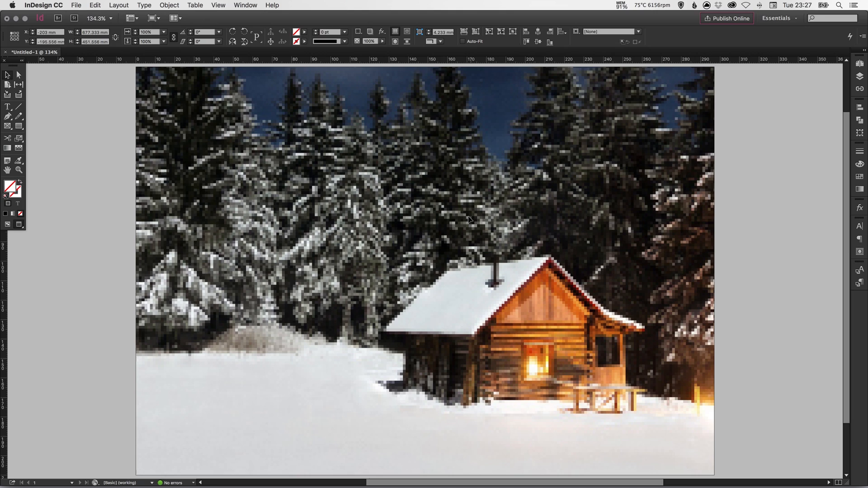
pyautogui.moveTo(467, 196)
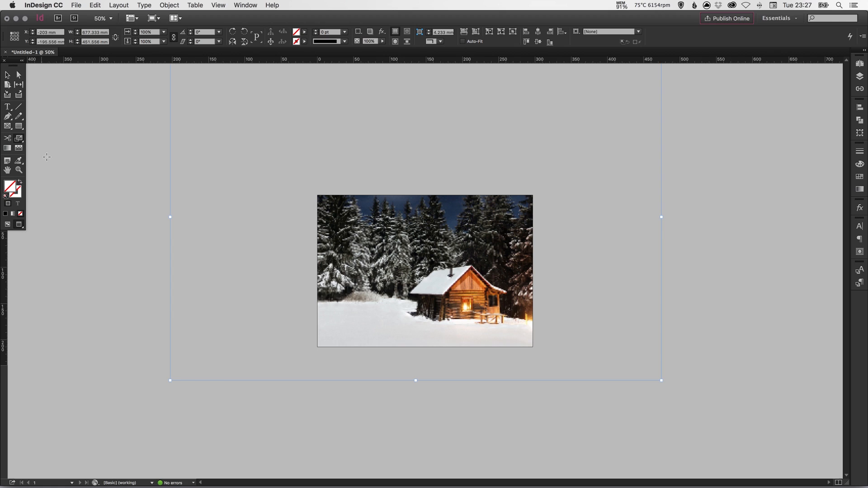
pyautogui.moveTo(432, 280)
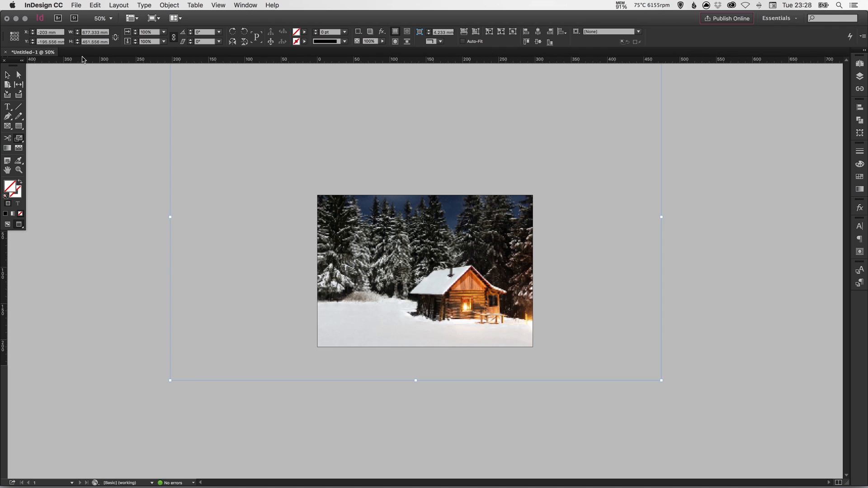
pyautogui.moveTo(13, 36)
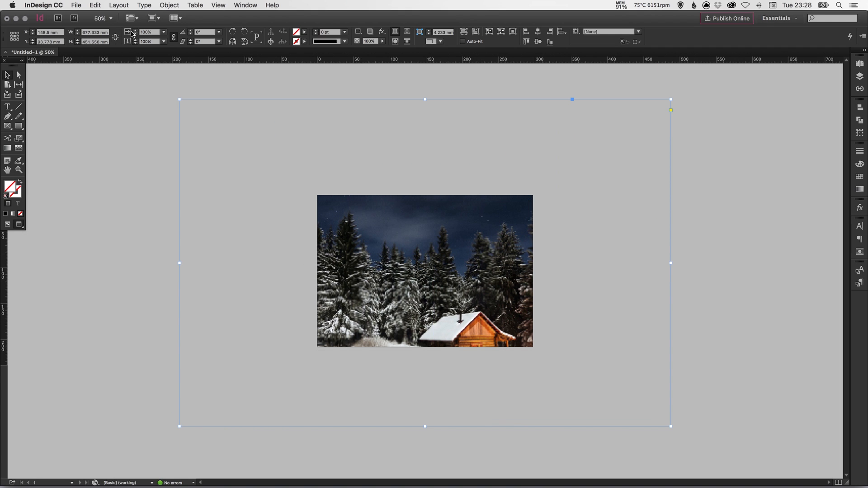
pyautogui.moveTo(145, 32)
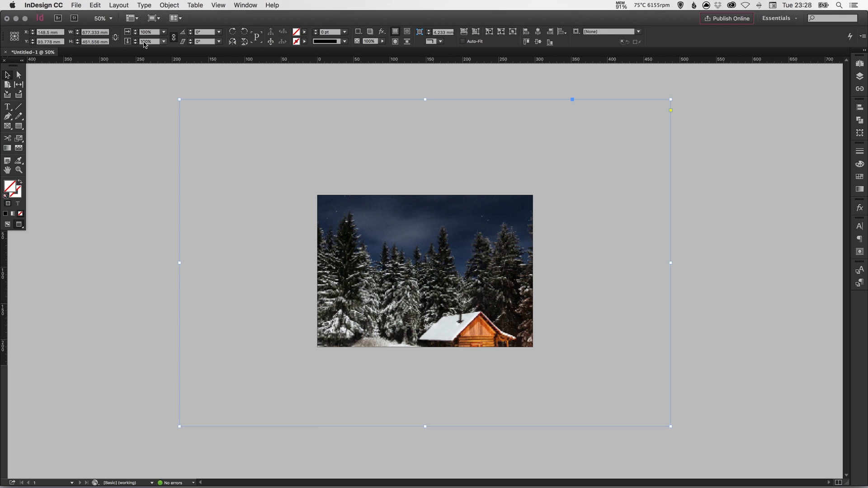
pyautogui.moveTo(173, 37)
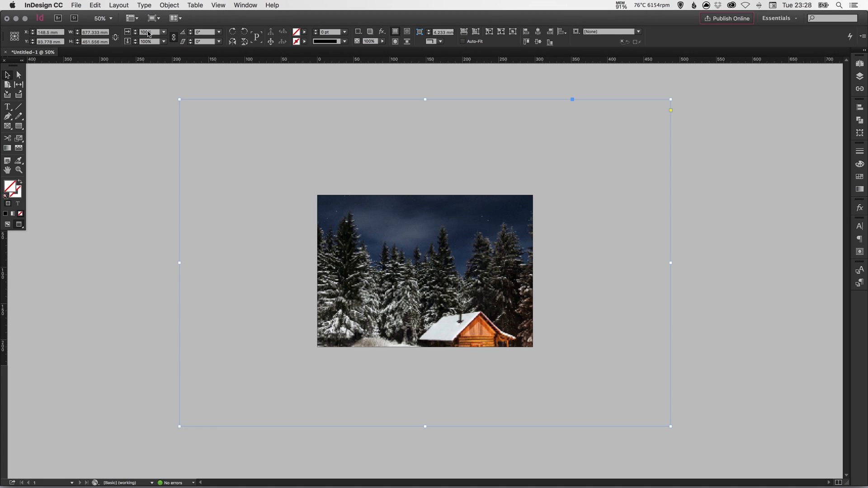
# Set the photo's Scale X Percentage to 50% from the Control panel presets
pyautogui.click(146, 32)
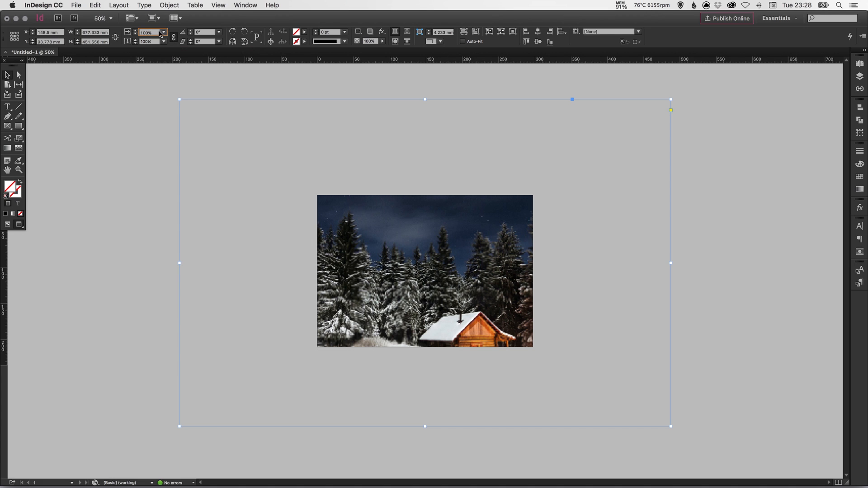
pyautogui.click(162, 31)
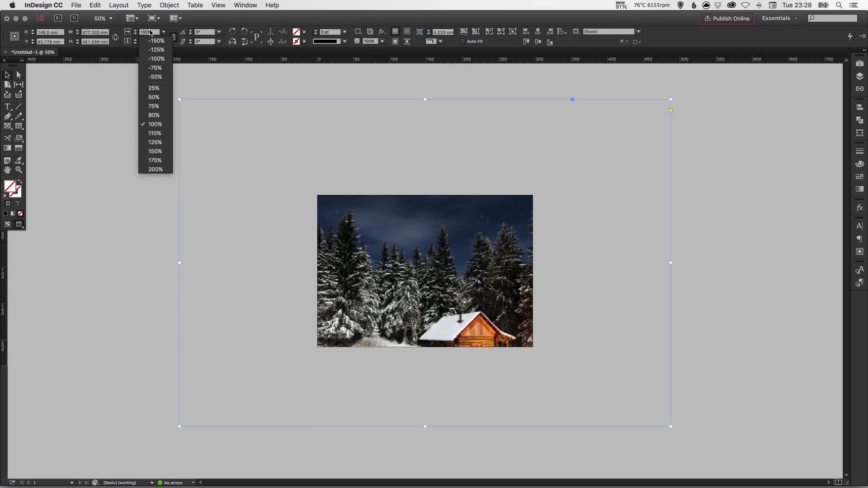
pyautogui.click(163, 32)
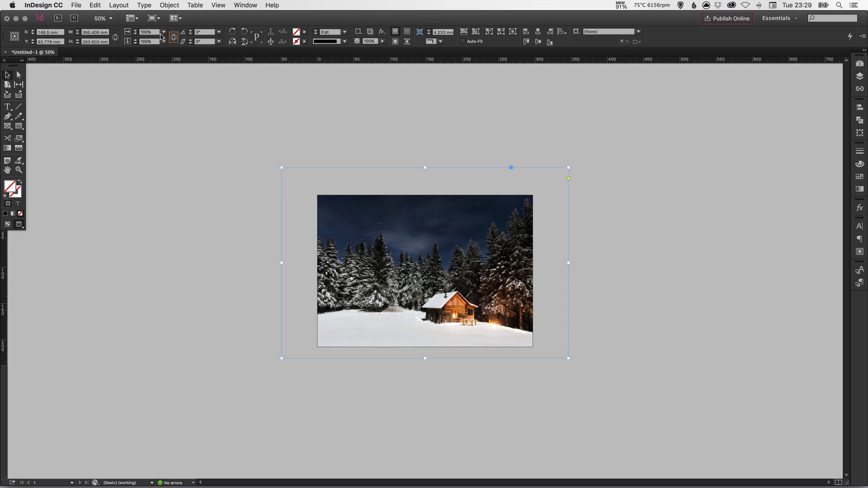
pyautogui.click(146, 31)
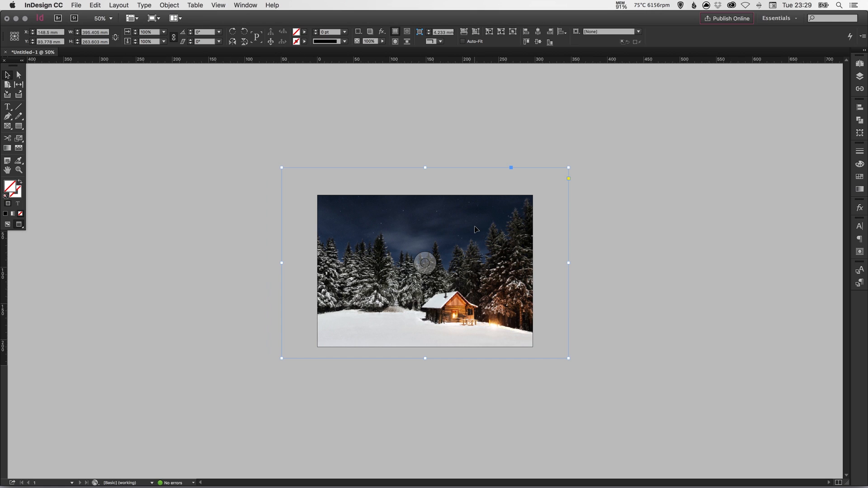
pyautogui.moveTo(356, 212)
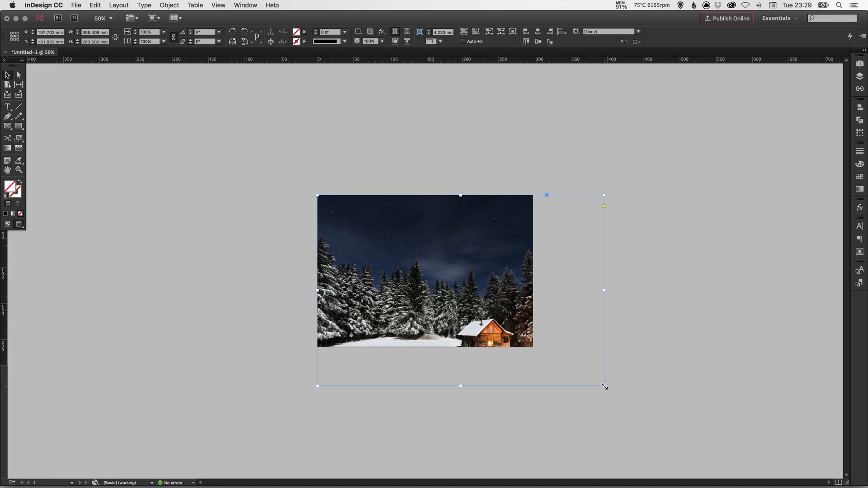
# Resize the frame to the 297 × 210 mm page edges and drag the image back over the page
pyautogui.moveTo(603, 386); pyautogui.dragTo(534, 346)
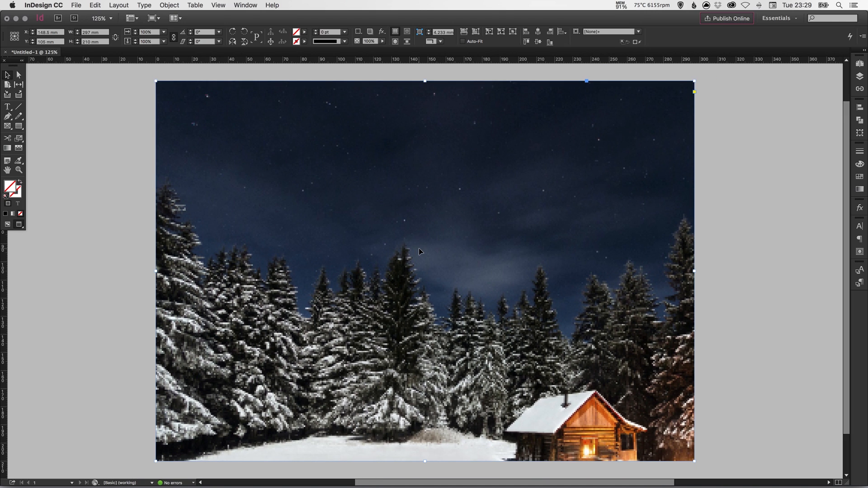
pyautogui.moveTo(560, 395)
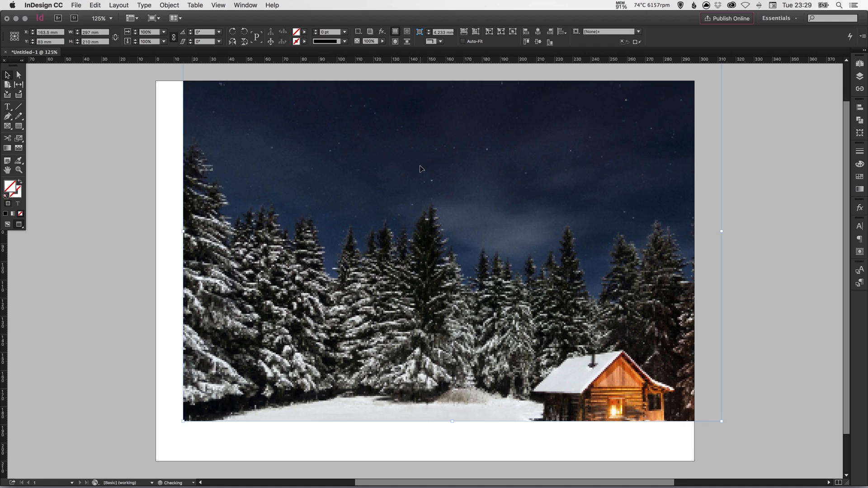
pyautogui.moveTo(420, 169); pyautogui.dragTo(490, 223)
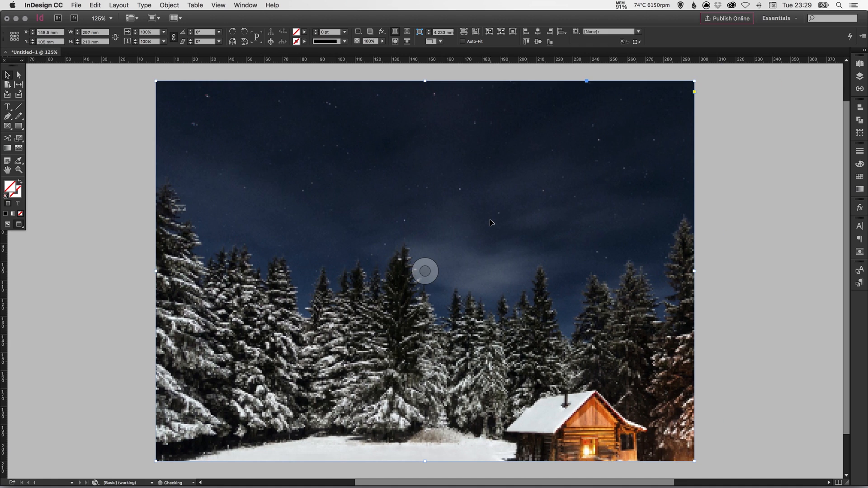
pyautogui.moveTo(18, 75)
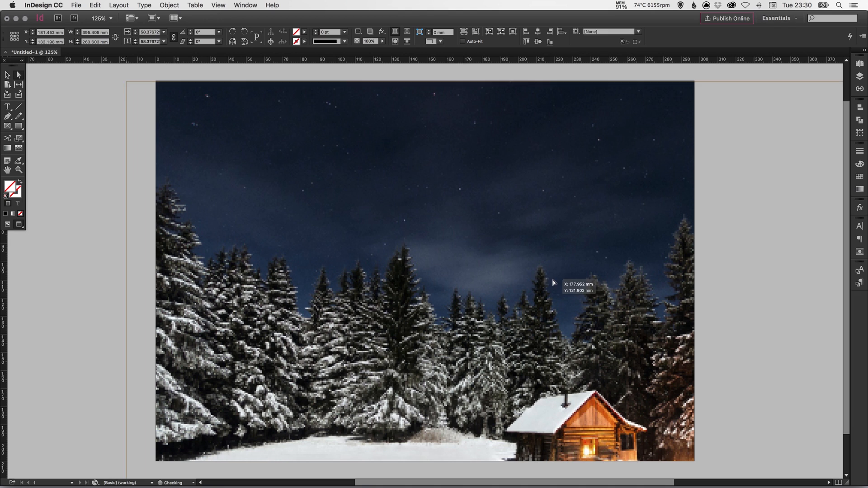
# Nudge the photo within its frame to show more snow, then select the frame itself
pyautogui.moveTo(554, 282); pyautogui.dragTo(534, 299)
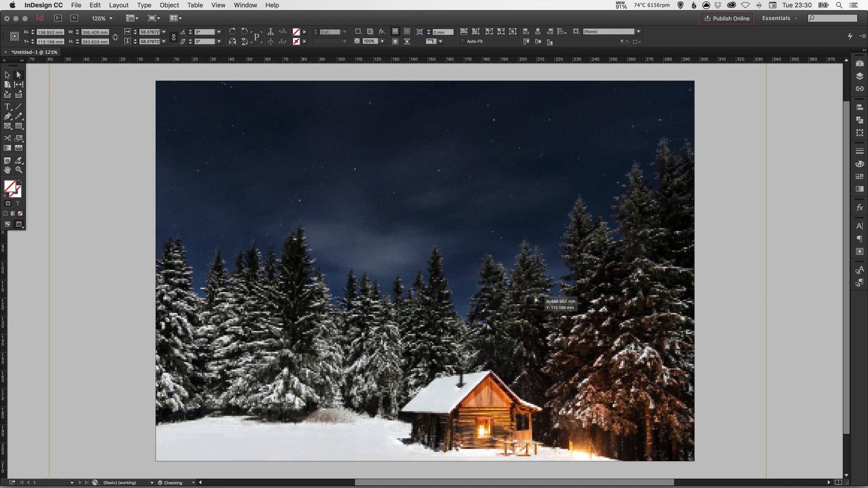
pyautogui.moveTo(536, 300); pyautogui.dragTo(507, 260)
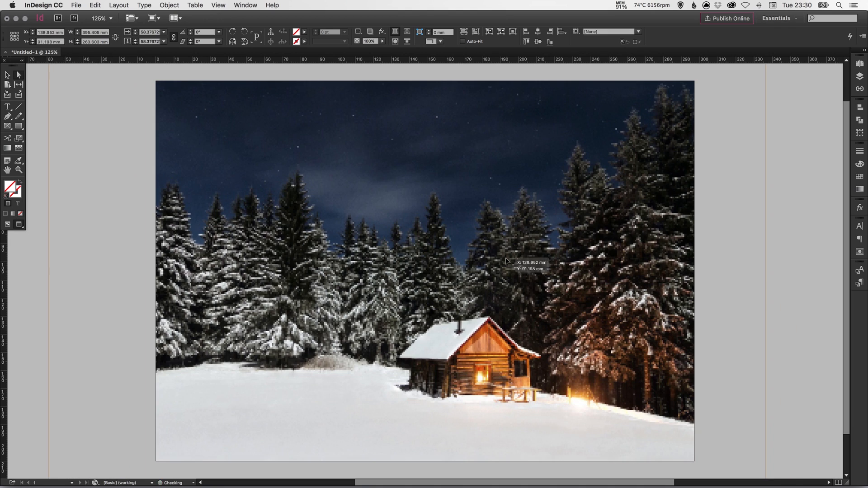
pyautogui.moveTo(506, 261); pyautogui.dragTo(549, 271)
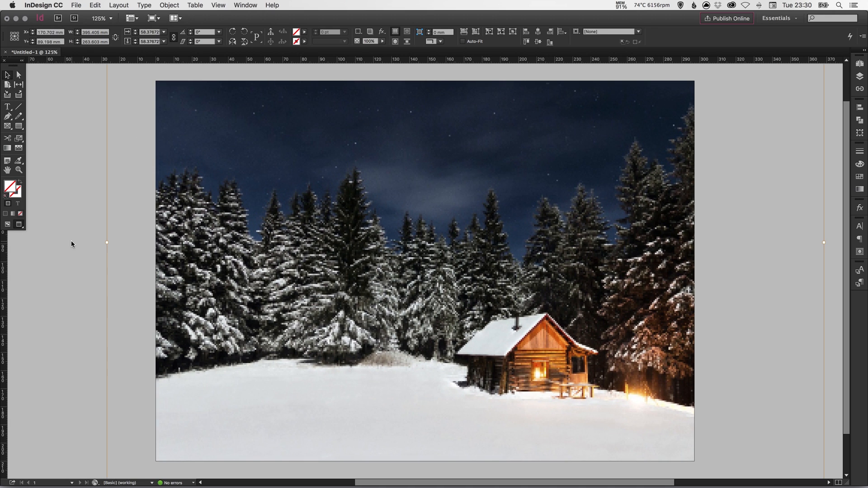
pyautogui.click(425, 271)
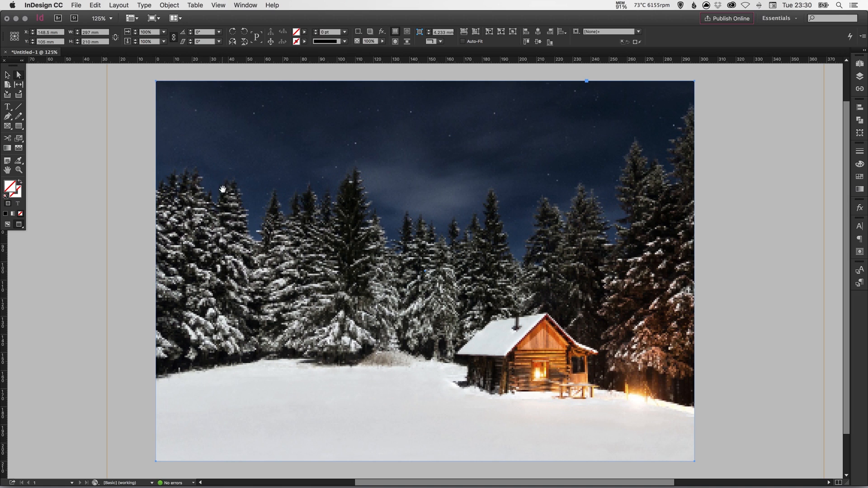
# Reselect the photo content and move it further left inside the frame
pyautogui.click(8, 74)
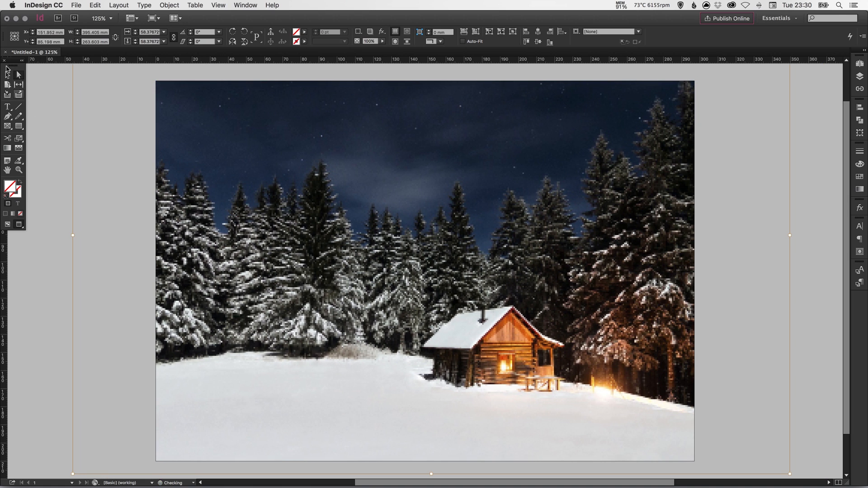
pyautogui.moveTo(18, 77)
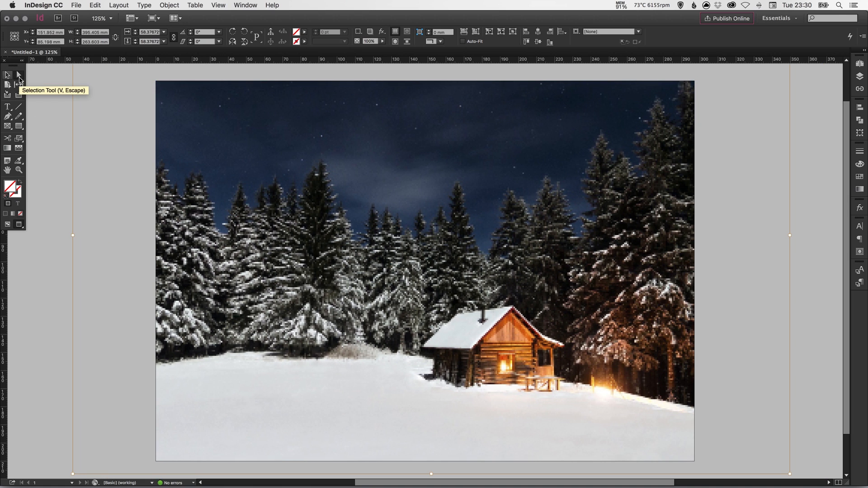
pyautogui.moveTo(18, 75)
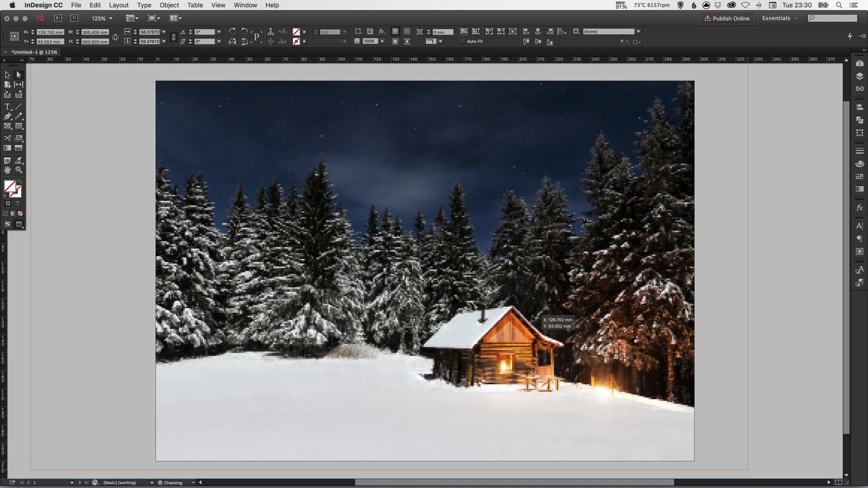
pyautogui.moveTo(535, 318); pyautogui.dragTo(499, 321)
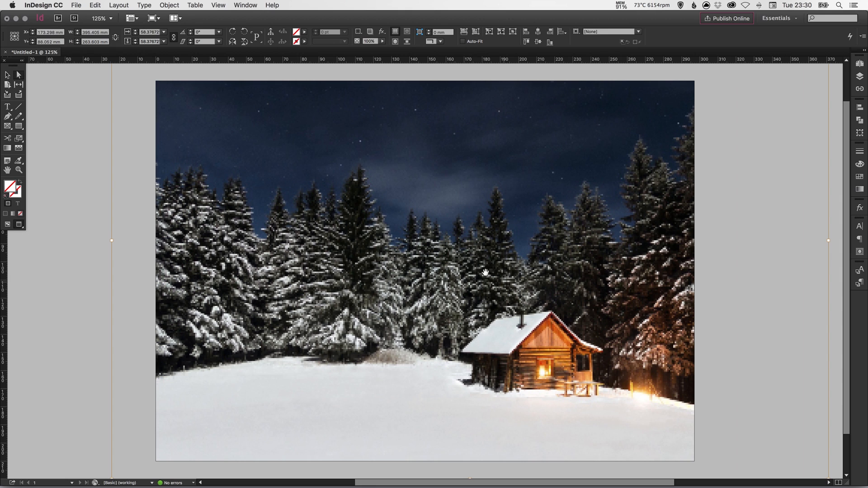
pyautogui.moveTo(486, 272); pyautogui.dragTo(472, 265)
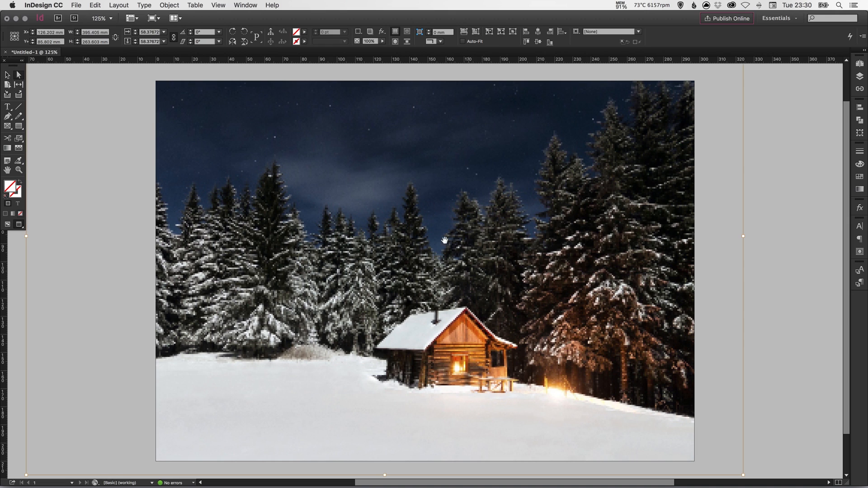
pyautogui.moveTo(444, 273)
pyautogui.write('60')
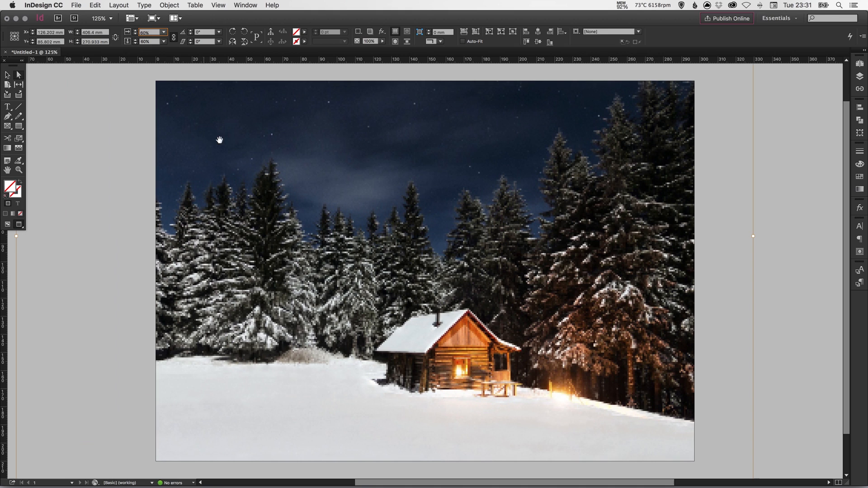
# Drag the 60%-scaled cabin photo within its frame so the cabin sits centre-left
pyautogui.moveTo(219, 139); pyautogui.dragTo(266, 159)
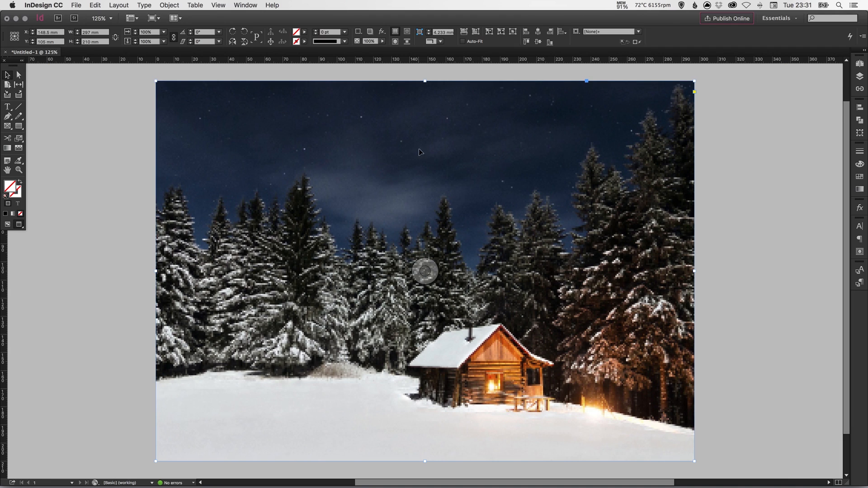
# Apply Fit Content to Frame, then Fill Frame Proportionally to the cabin photo
pyautogui.rightClick(419, 152)
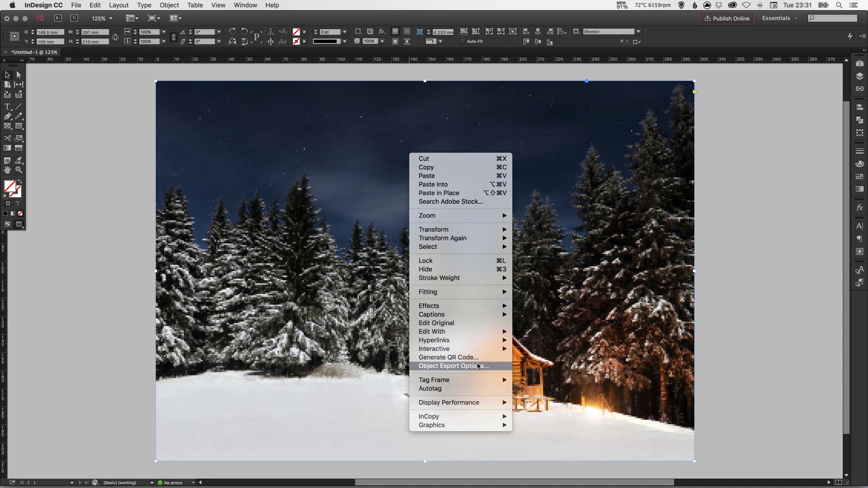
pyautogui.moveTo(428, 292)
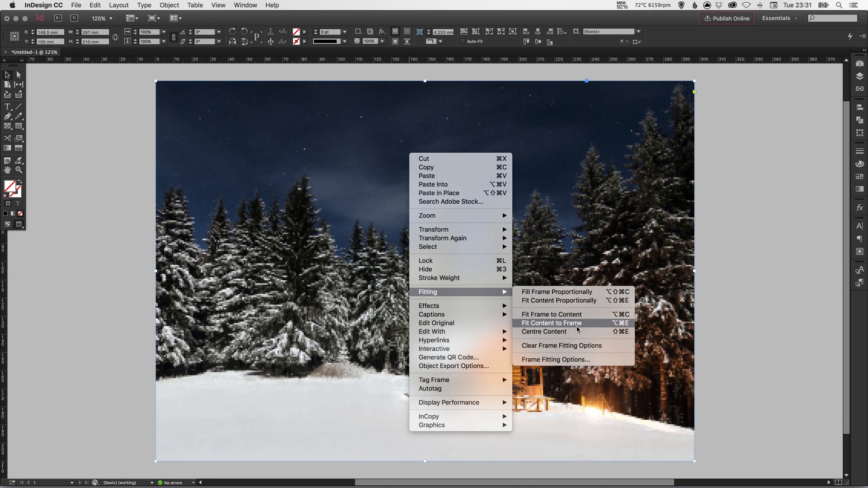
pyautogui.click(552, 326)
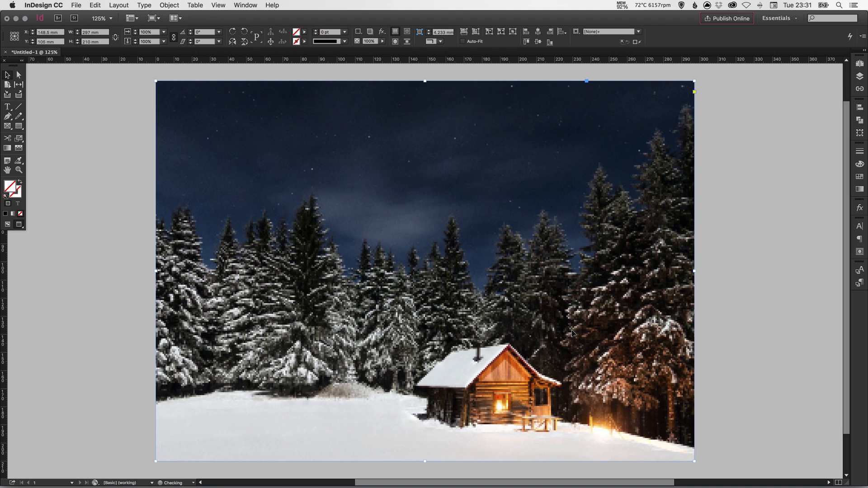
pyautogui.rightClick(573, 332)
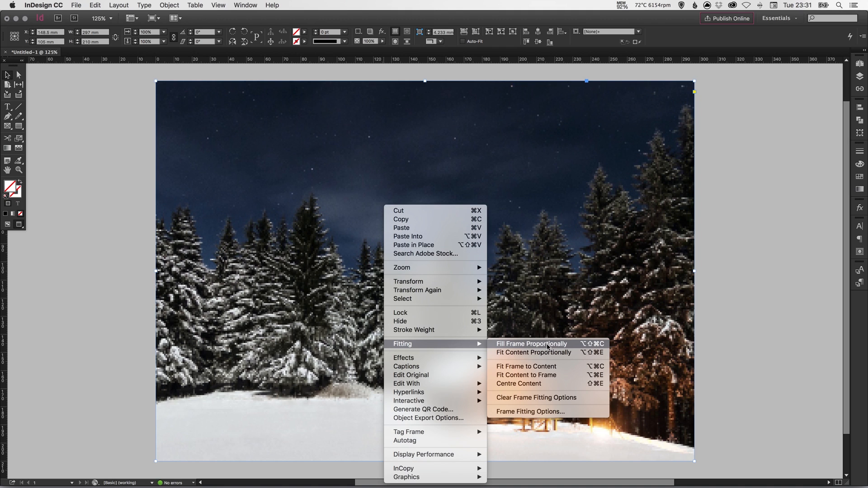
pyautogui.click(531, 343)
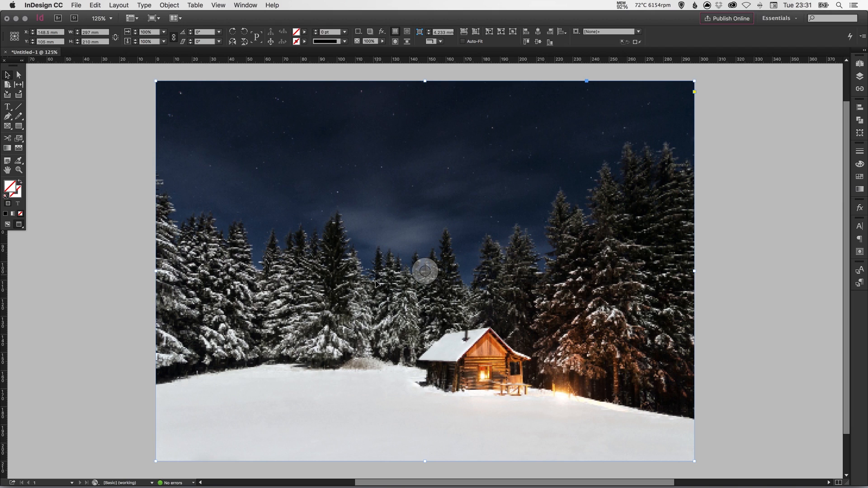
pyautogui.moveTo(766, 262)
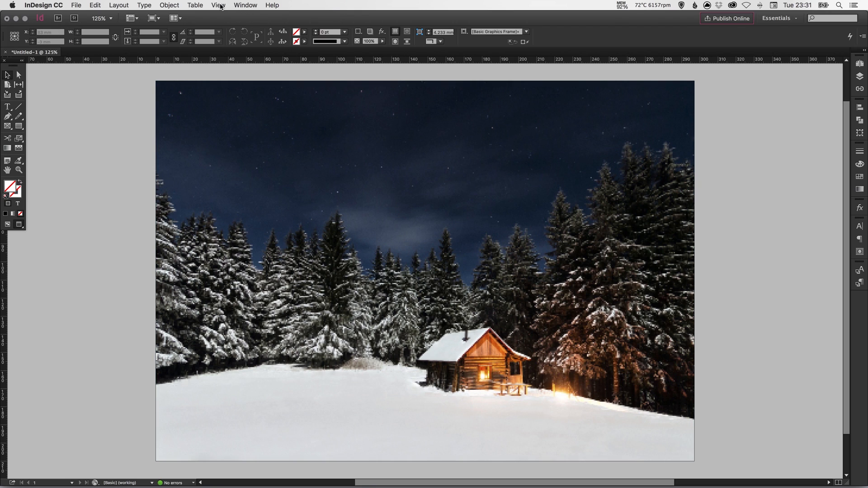
# Toggle the frame's display so the photo shows again instead of a grey placeholder
pyautogui.click(218, 6)
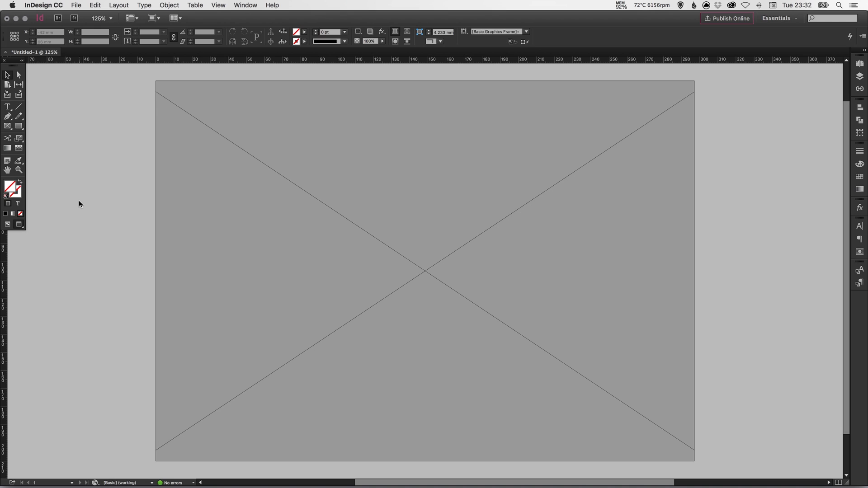
pyautogui.click(425, 270)
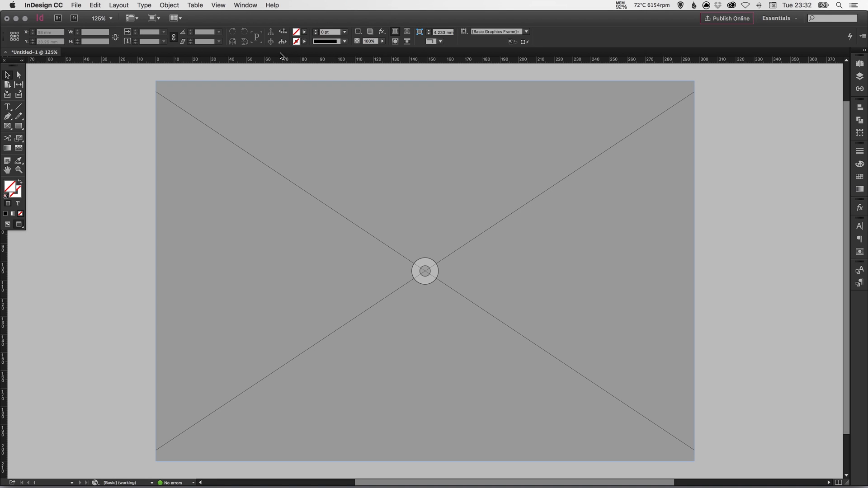
pyautogui.click(218, 5)
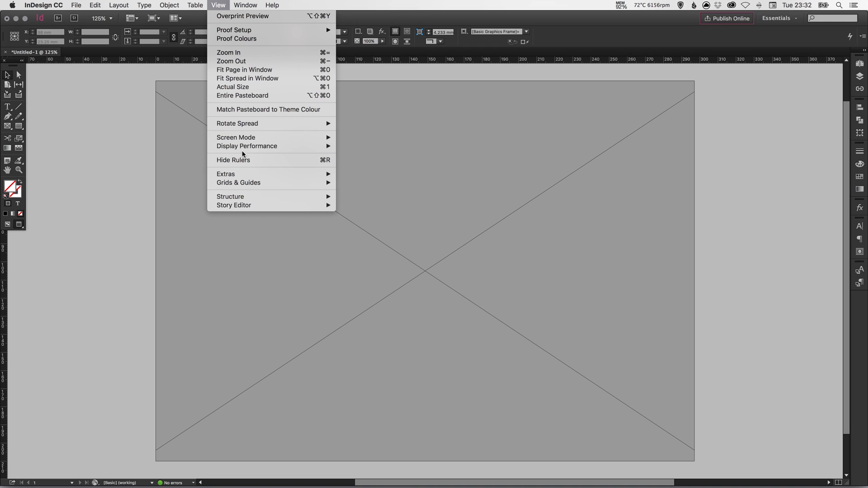
pyautogui.click(244, 70)
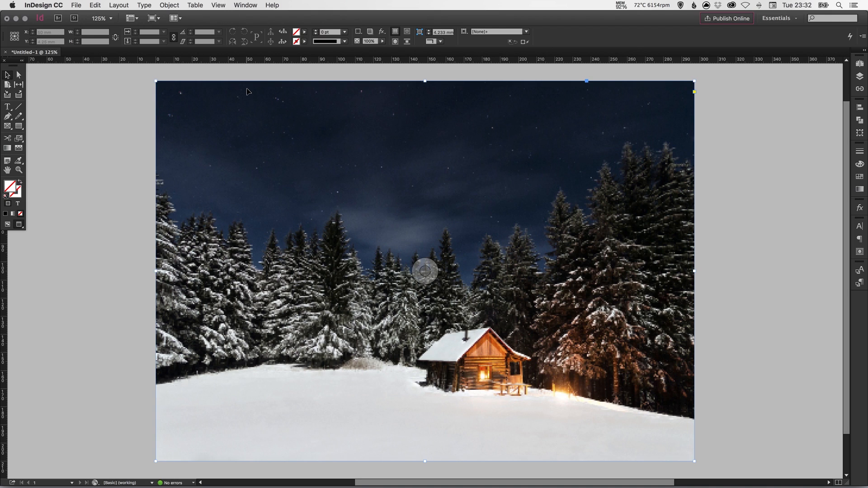
# Switch Display Performance to High Quality Display for the cabin photo
pyautogui.click(218, 6)
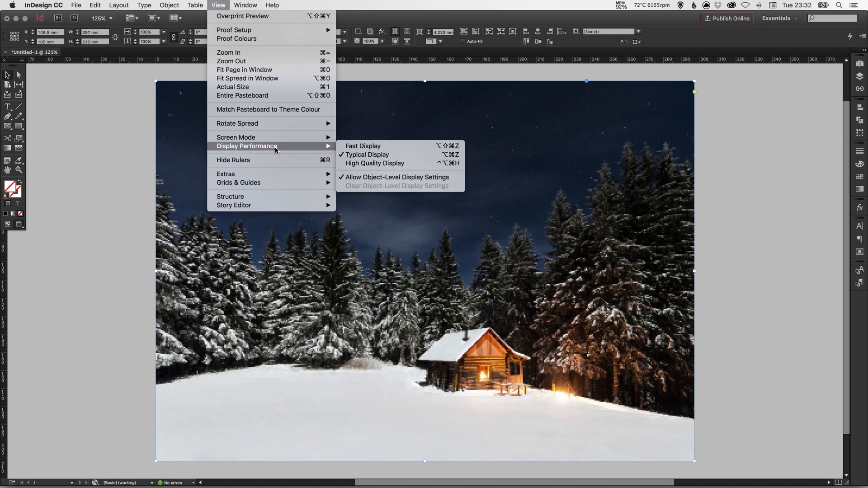
pyautogui.click(375, 163)
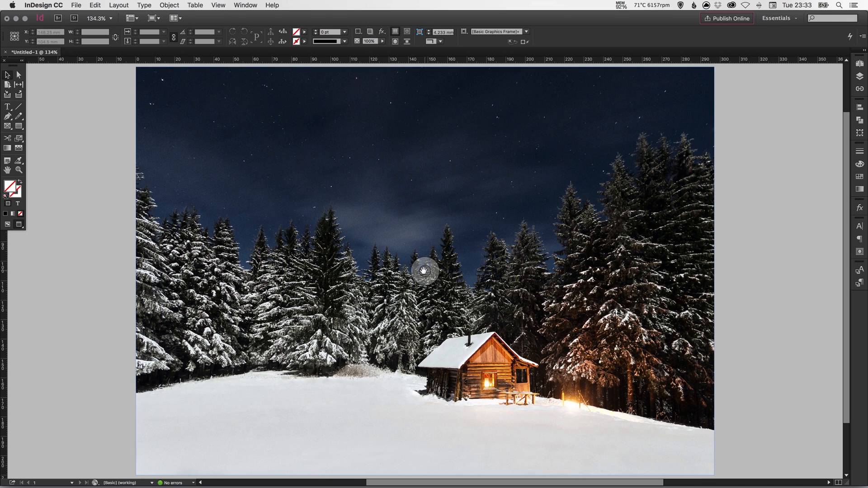
pyautogui.moveTo(426, 235)
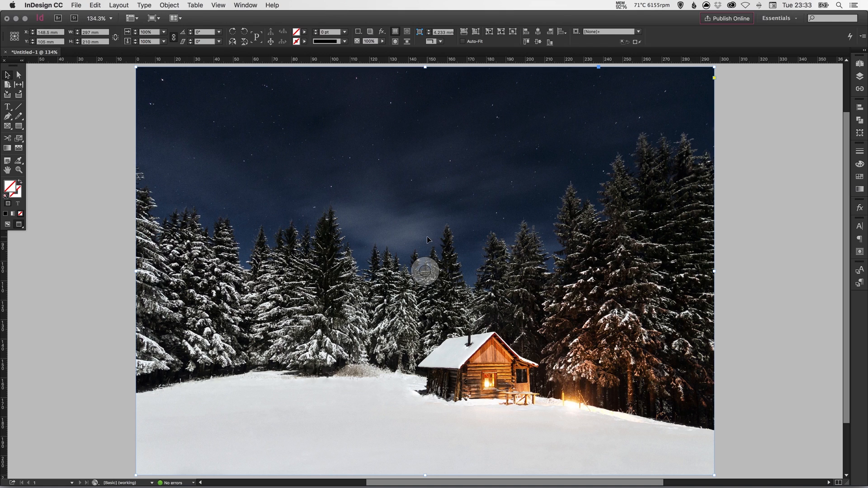
pyautogui.moveTo(68, 260)
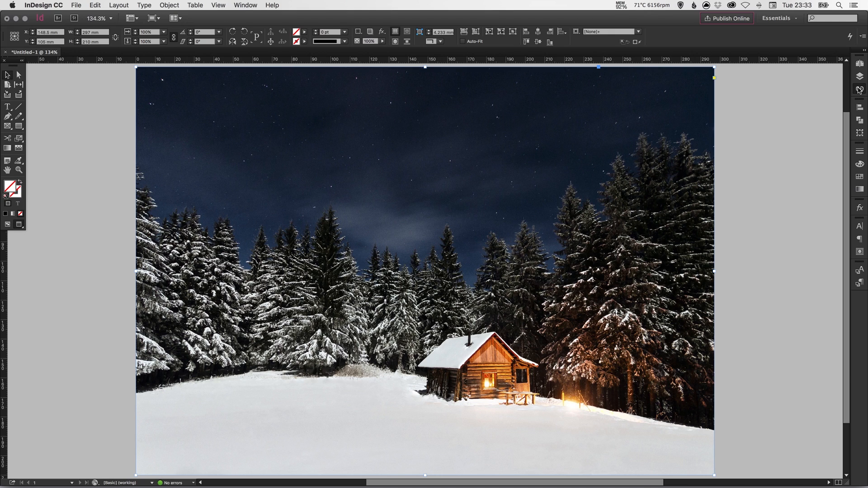
# Show the Links panel listing Cabin.jpeg's format, dimensions, resolution and file size
pyautogui.click(860, 90)
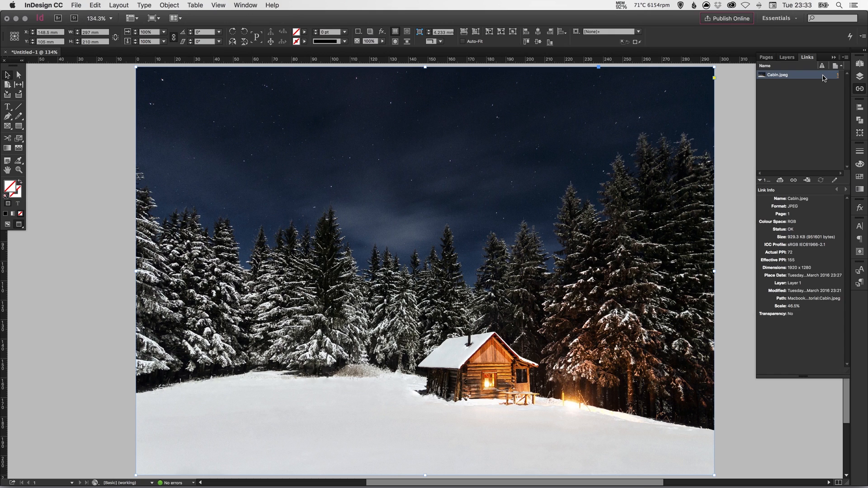
pyautogui.moveTo(825, 78)
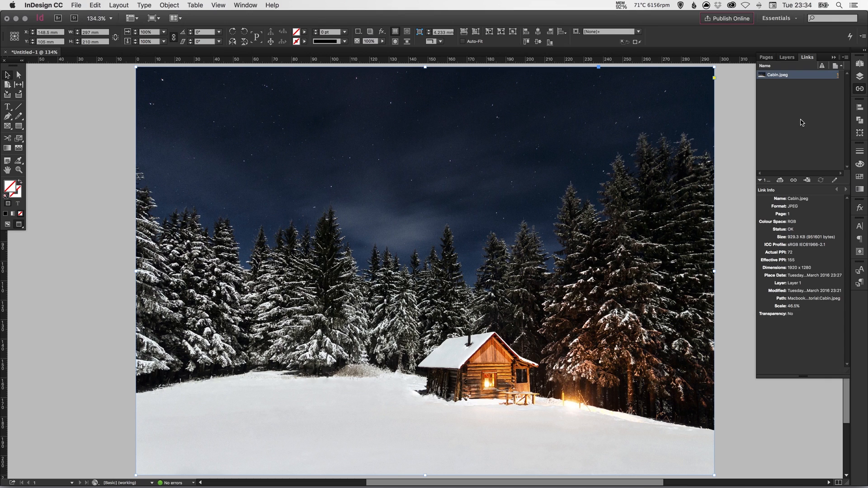
pyautogui.moveTo(827, 75)
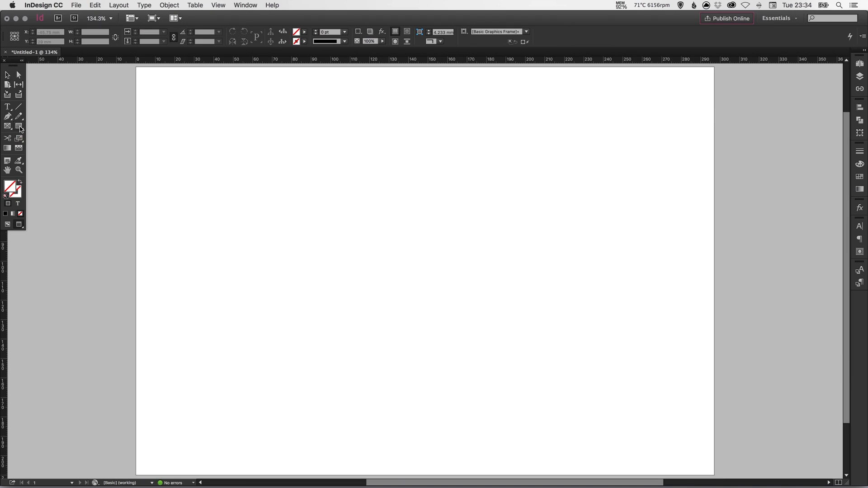
# Draw a large hexagon with the Polygon Tool in the middle of the page
pyautogui.click(8, 126)
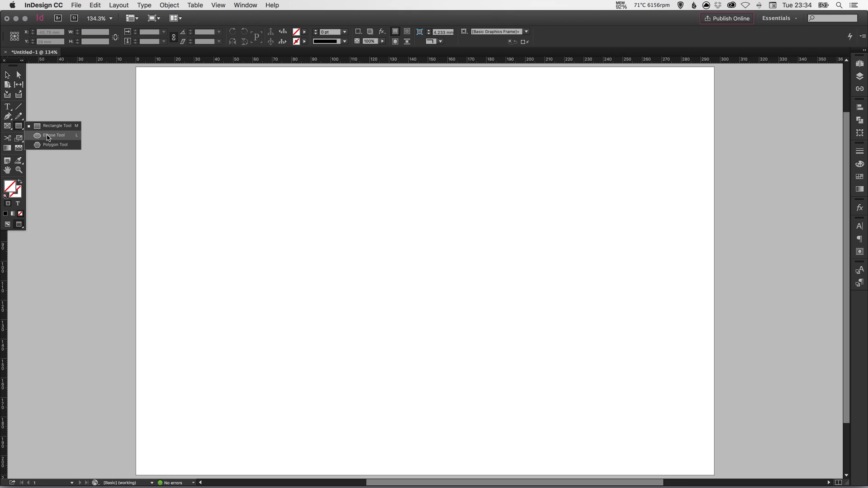
pyautogui.click(53, 135)
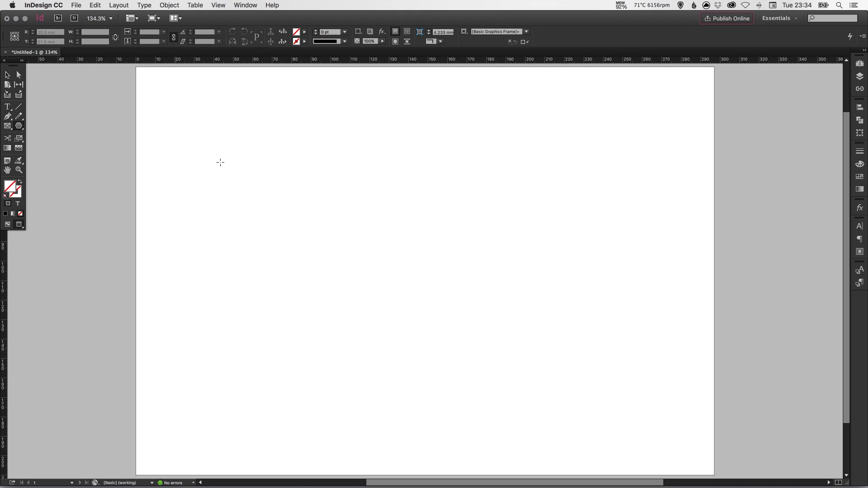
pyautogui.moveTo(286, 132); pyautogui.dragTo(576, 382)
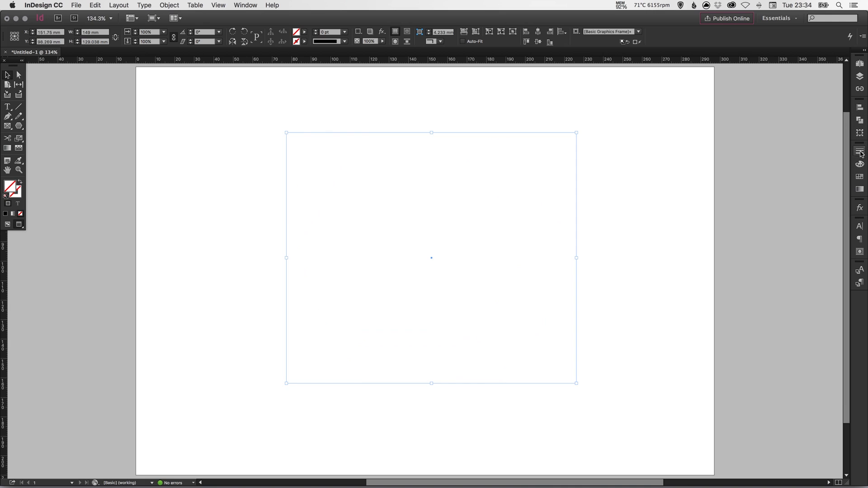
# Fill the hexagon with the cyan blue swatch from the Swatches panel
pyautogui.click(860, 153)
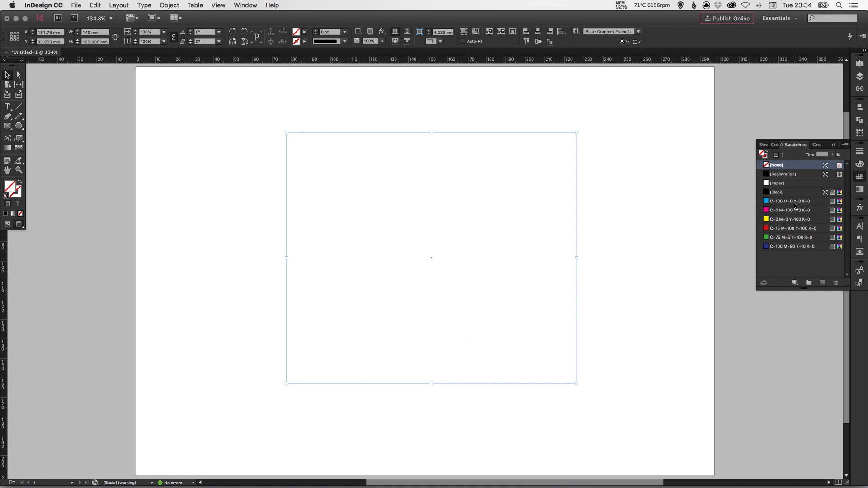
pyautogui.click(788, 201)
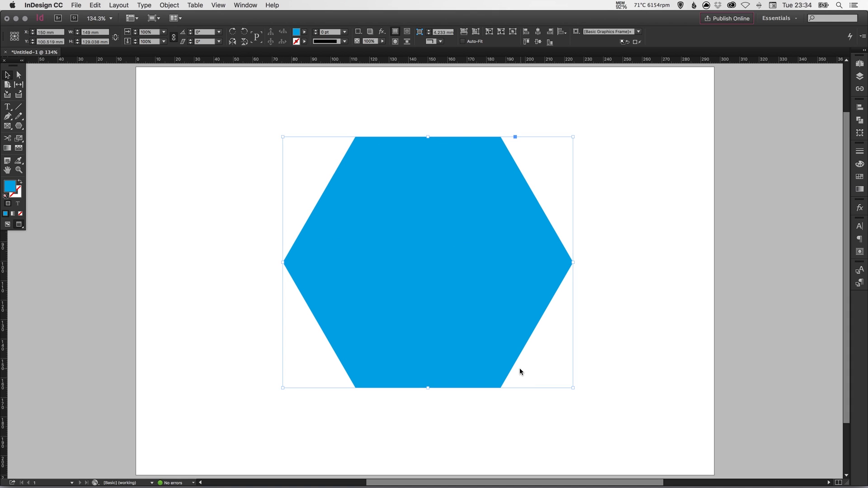
pyautogui.moveTo(215, 244)
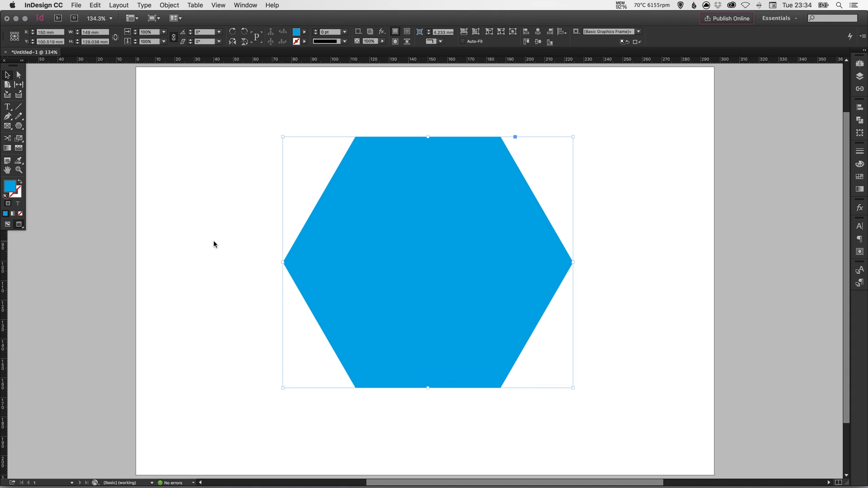
# Place Cabin.jpeg with Replace Selected Item ticked so it fills the hexagon
pyautogui.click(76, 5)
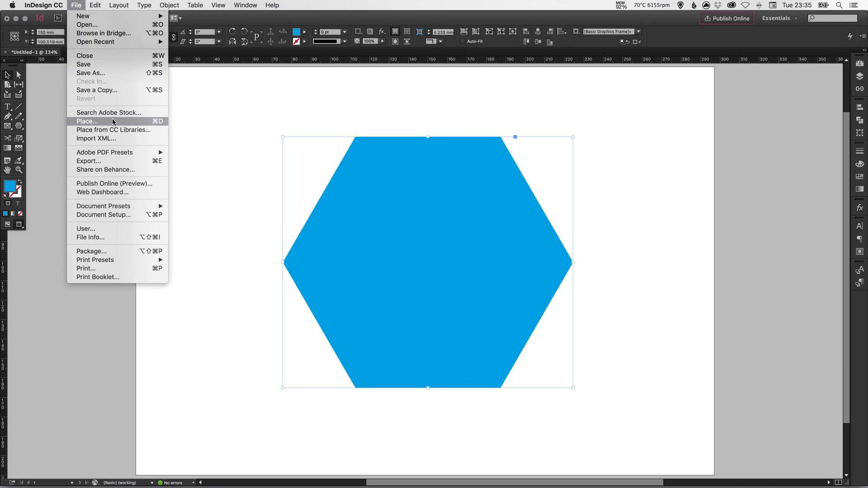
pyautogui.click(87, 121)
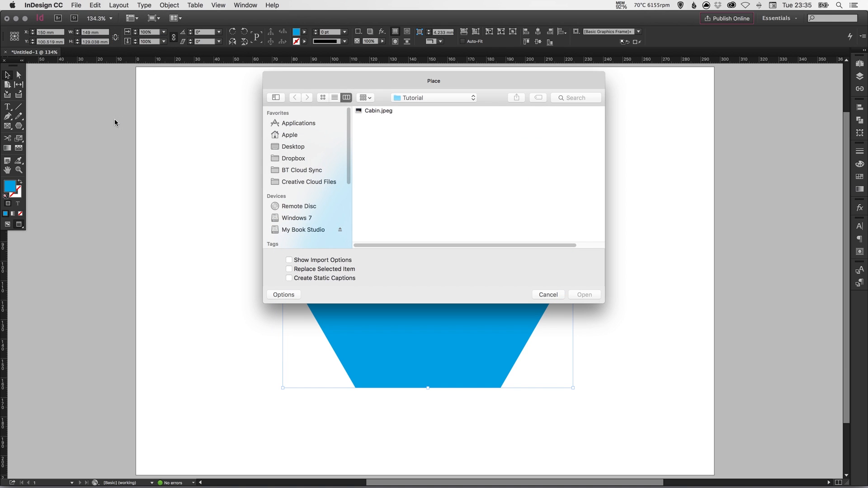
pyautogui.click(378, 110)
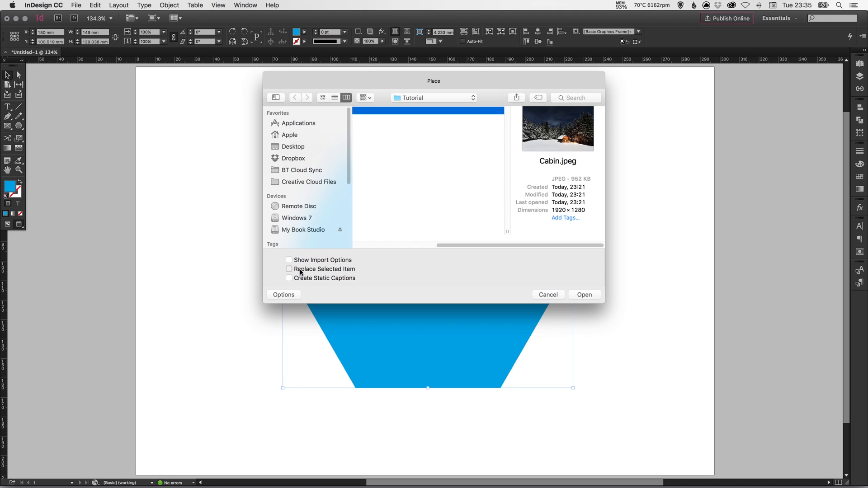
pyautogui.click(289, 270)
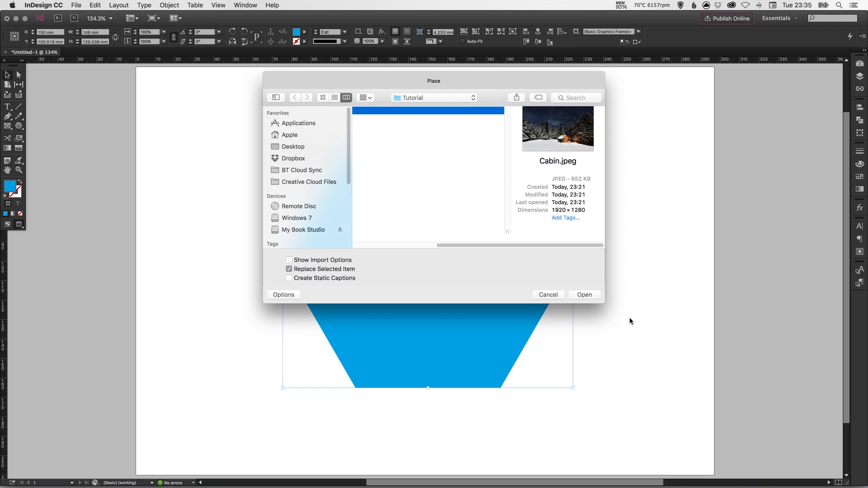
pyautogui.click(583, 294)
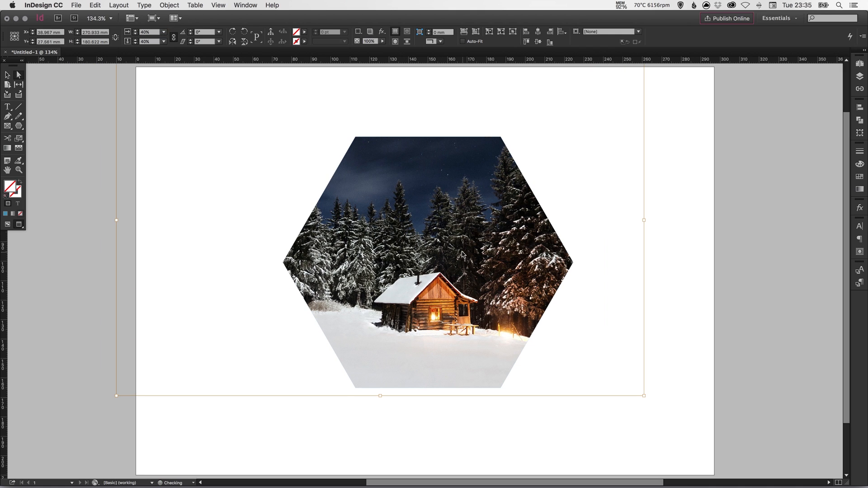
# Drag the photo within the hexagon so the cabin sits in its lower half
pyautogui.moveTo(462, 255); pyautogui.dragTo(443, 226)
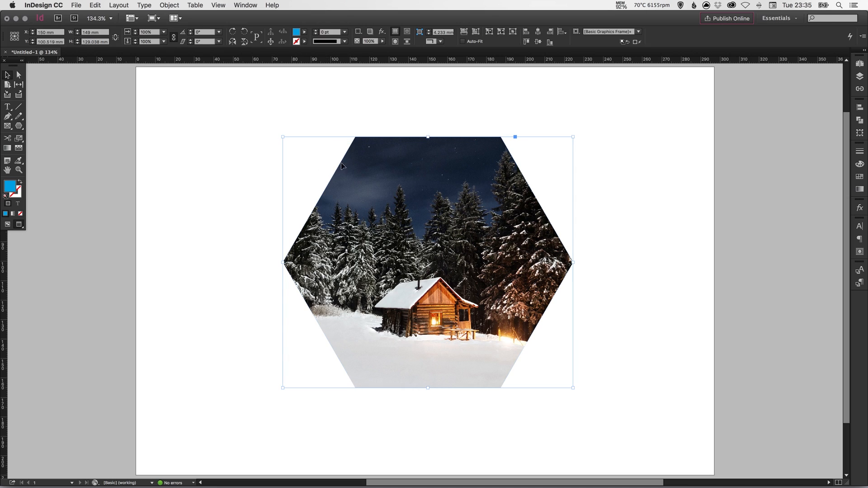
pyautogui.moveTo(578, 216)
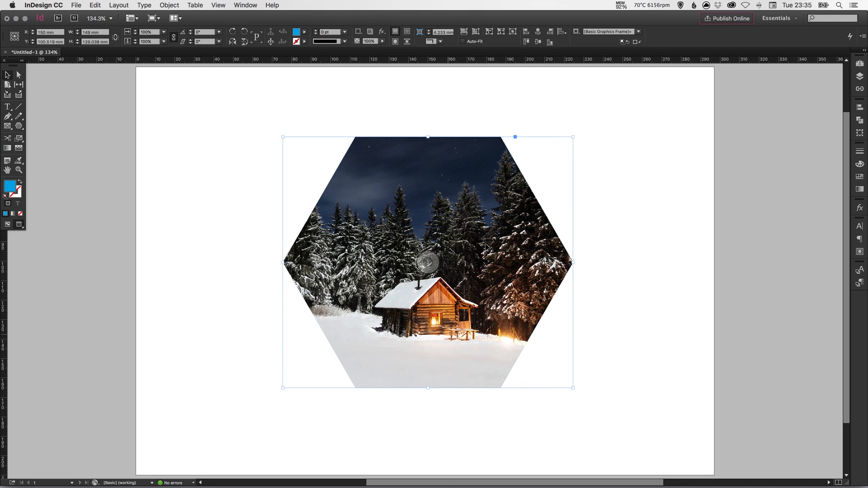
pyautogui.moveTo(488, 247)
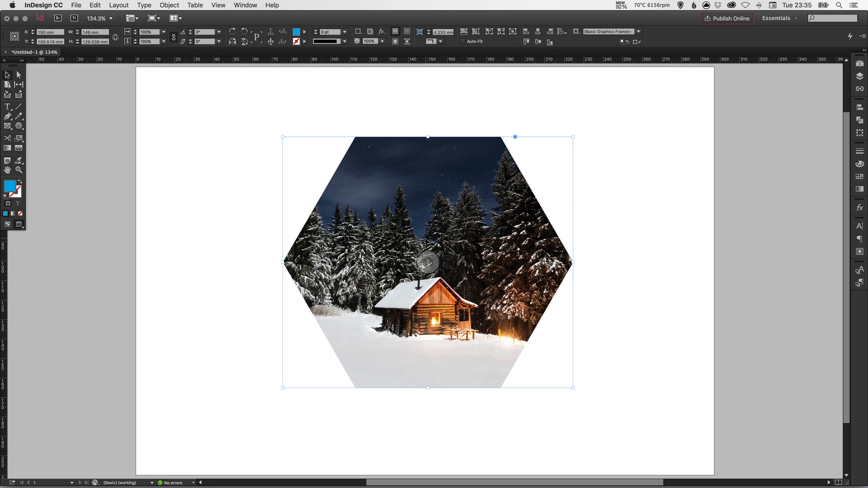